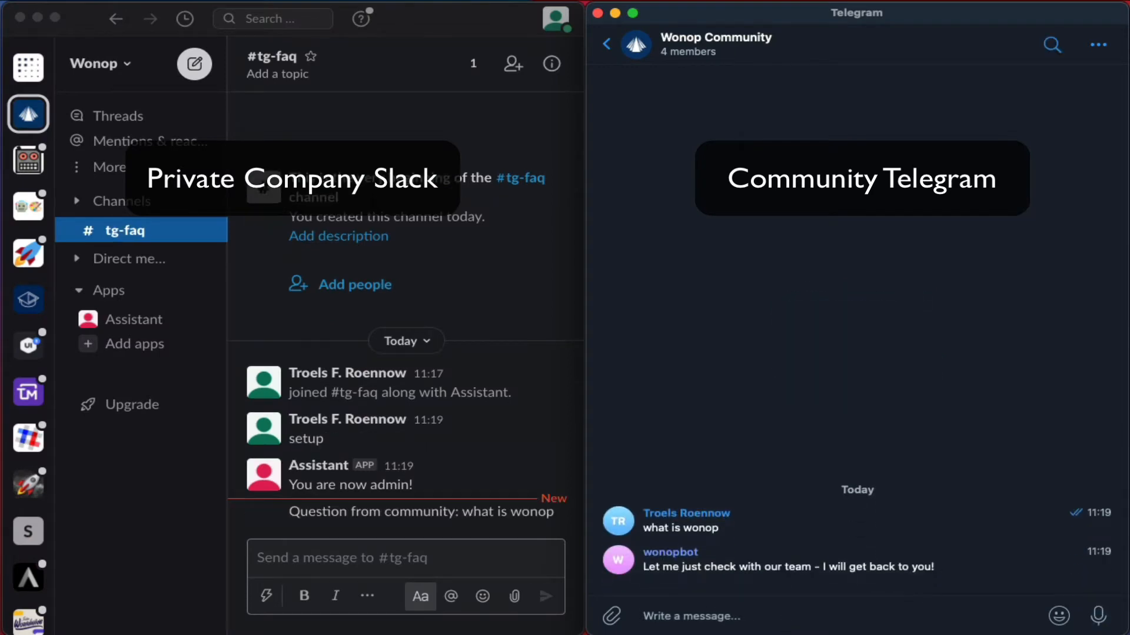
- Answer 'wonop is an ai company' in the #tg-faq Slack channel
type("w")
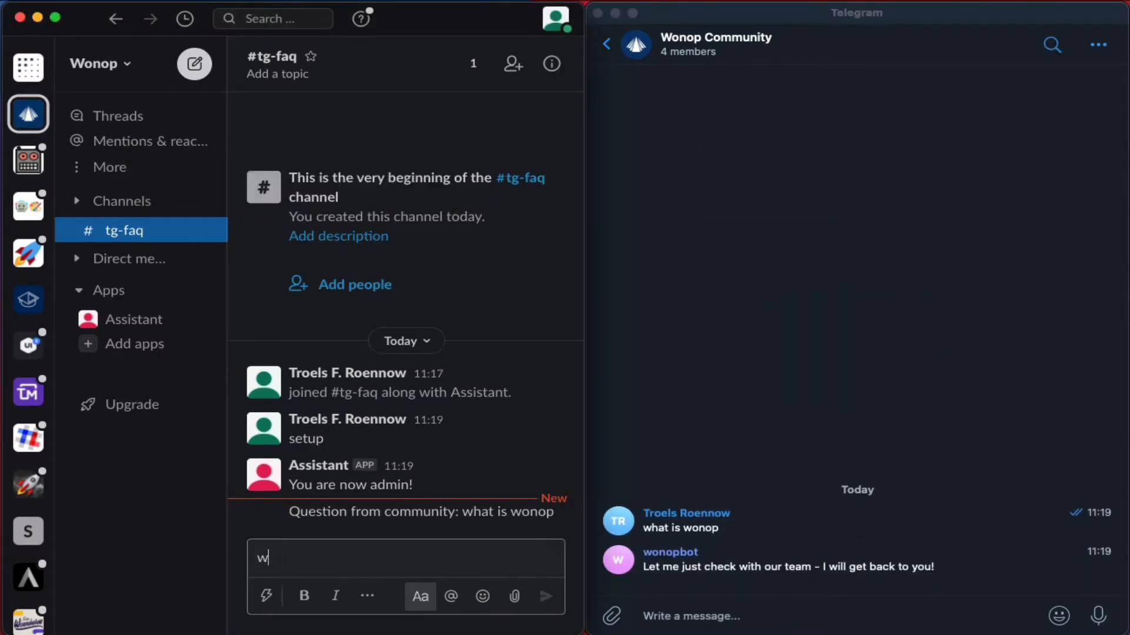
type("onop is an ai")
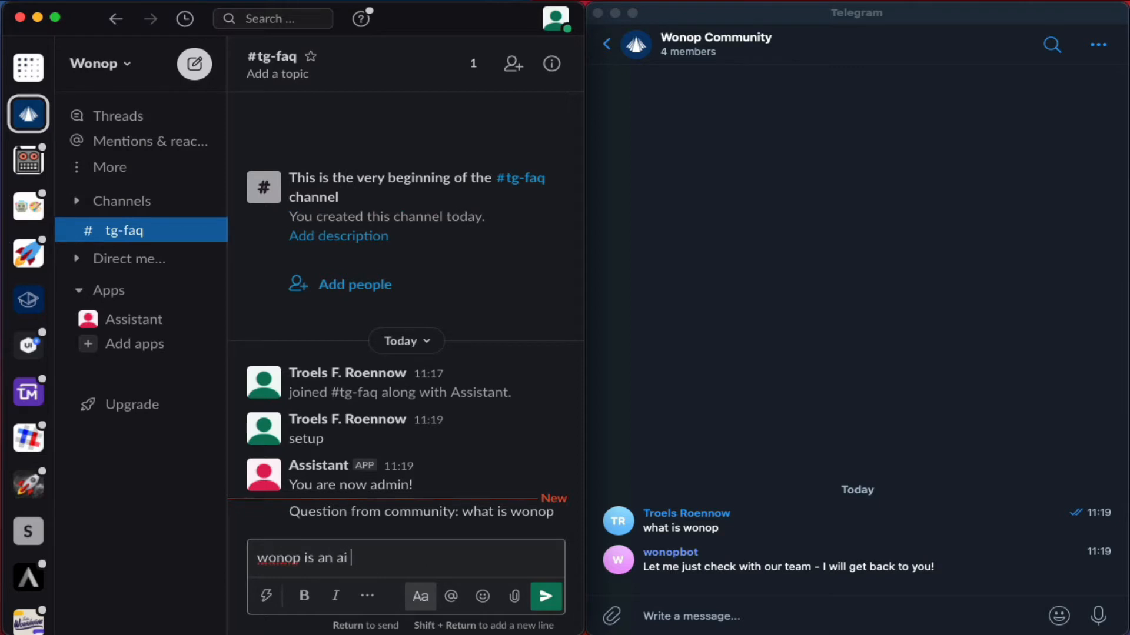
type("company")
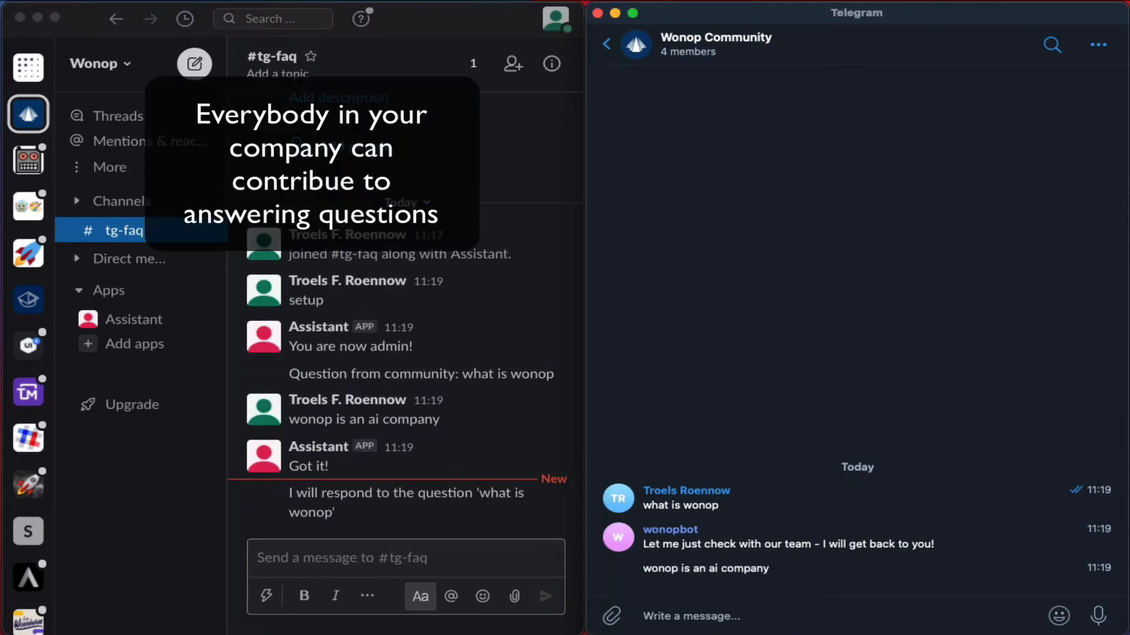
- Ask the community a new question about Wonop's source code from Telegram
type("what is wonop")
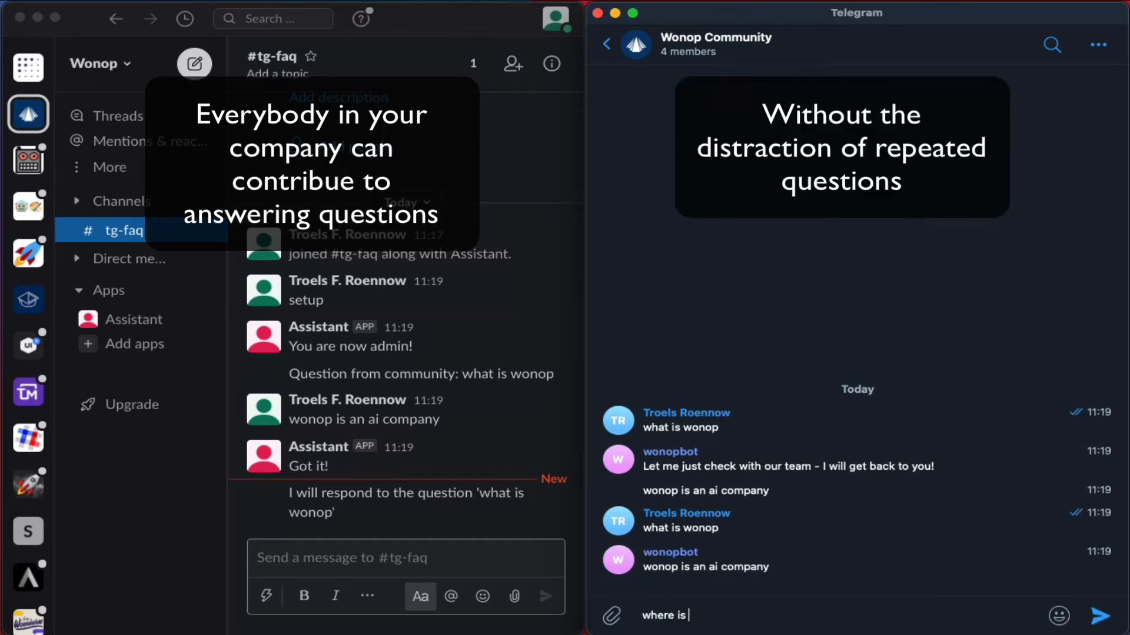
type("your source")
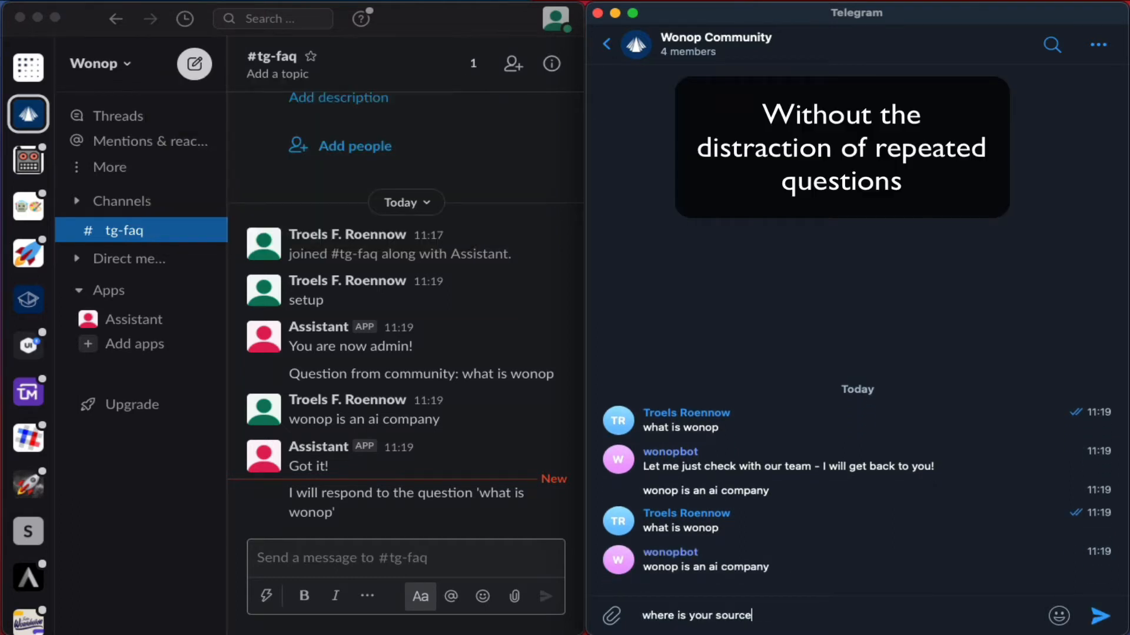
left_click(1102, 616)
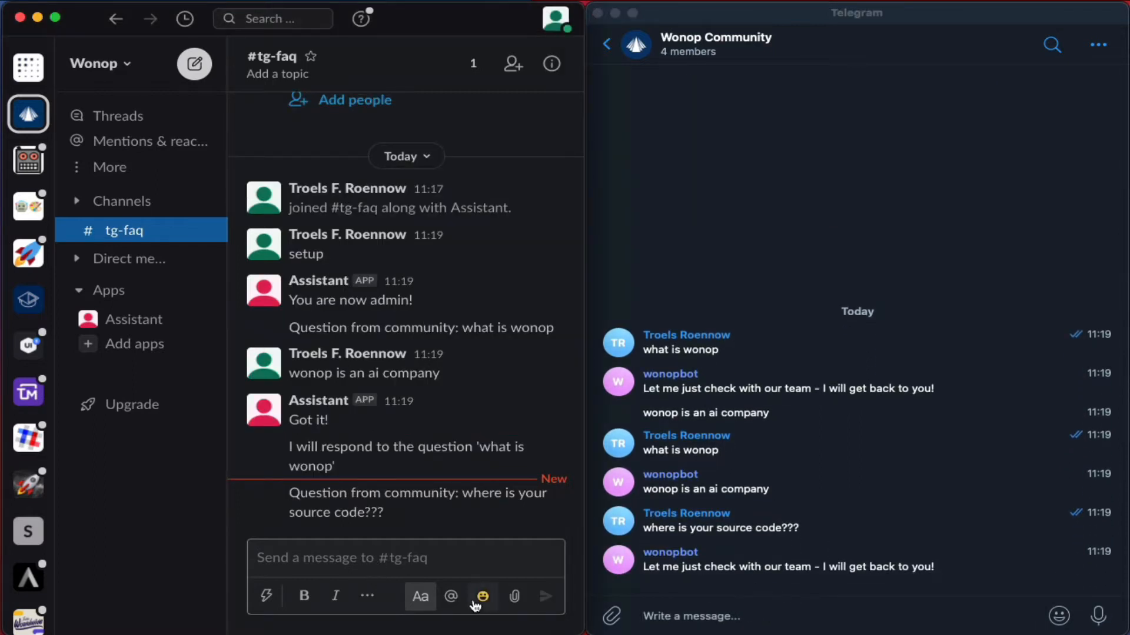
- Reply 'our source code is on github' in #tg-faq so it relays to the Telegram group
type("our sour")
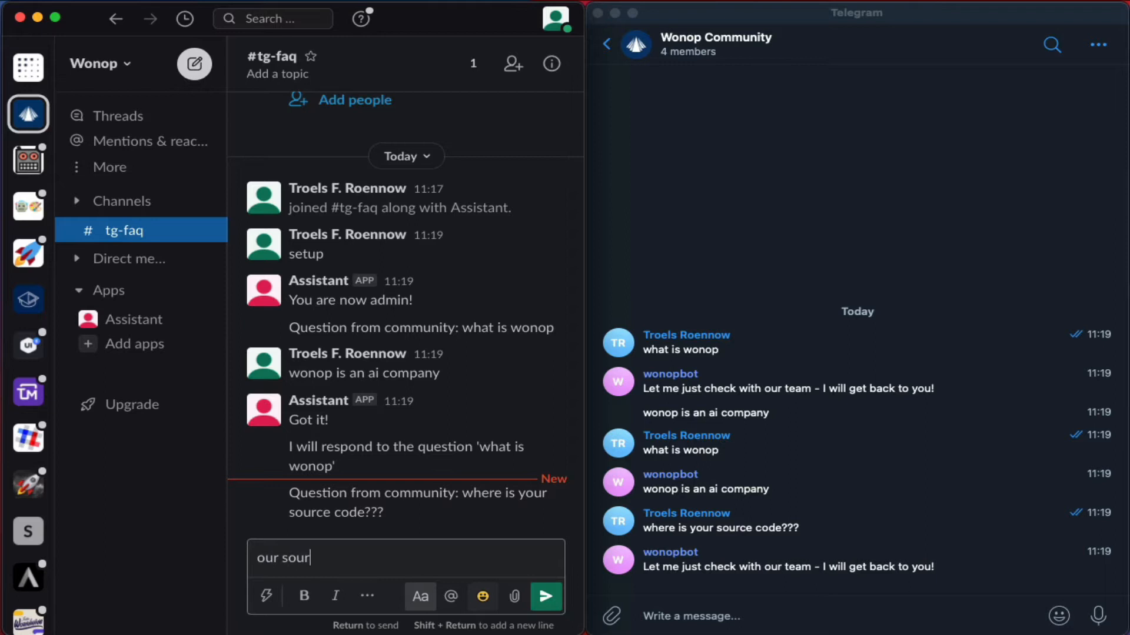
type("ce code")
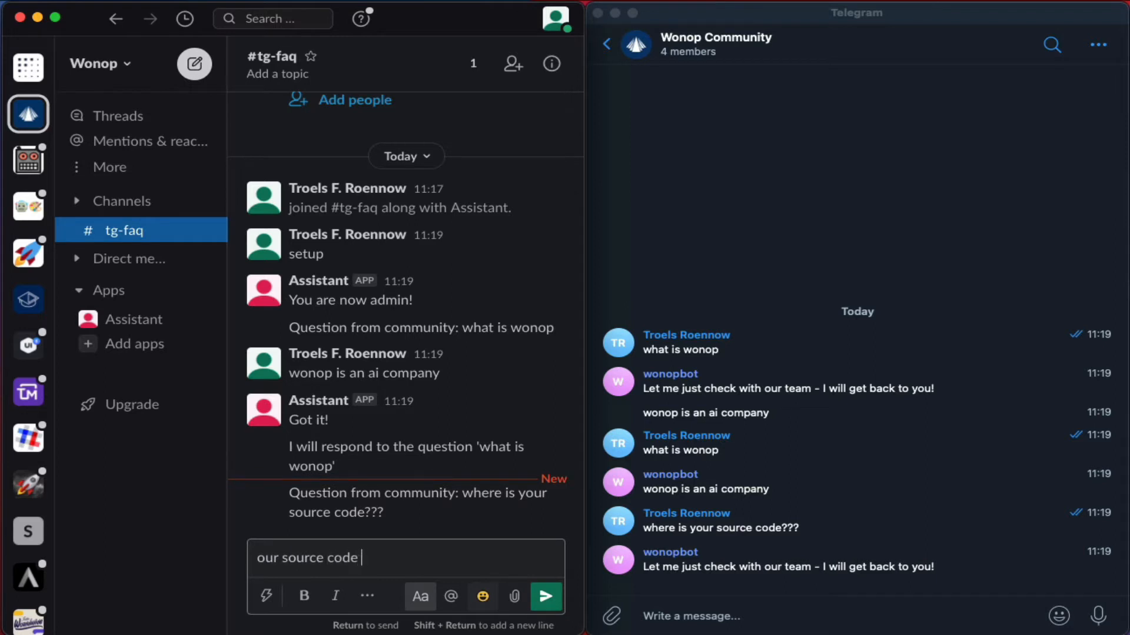
type("is on github")
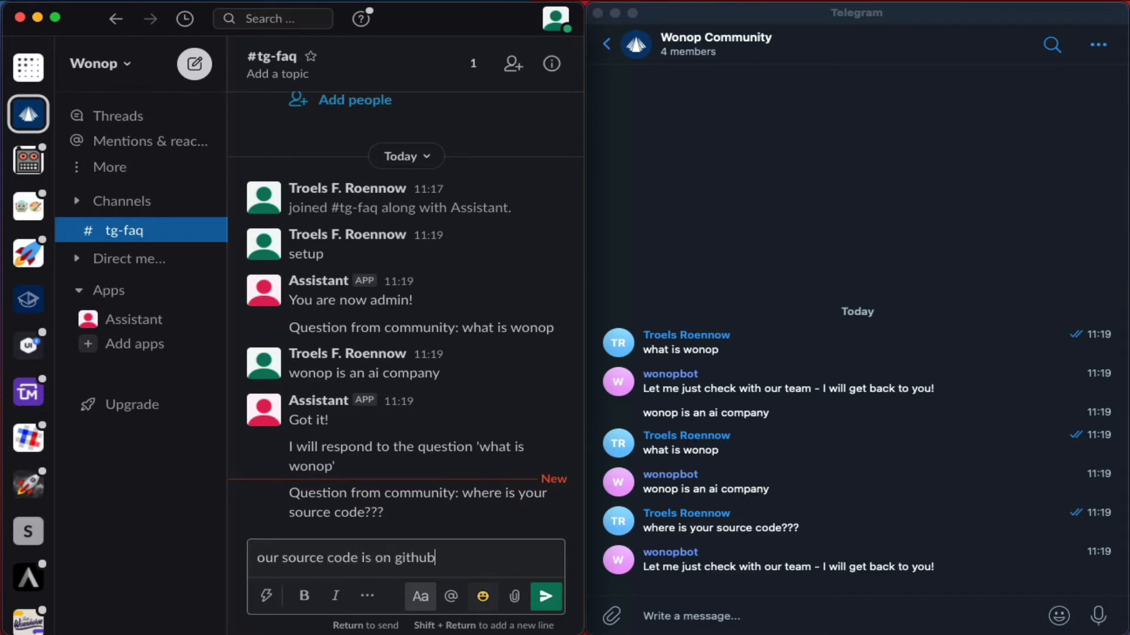
left_click(545, 595)
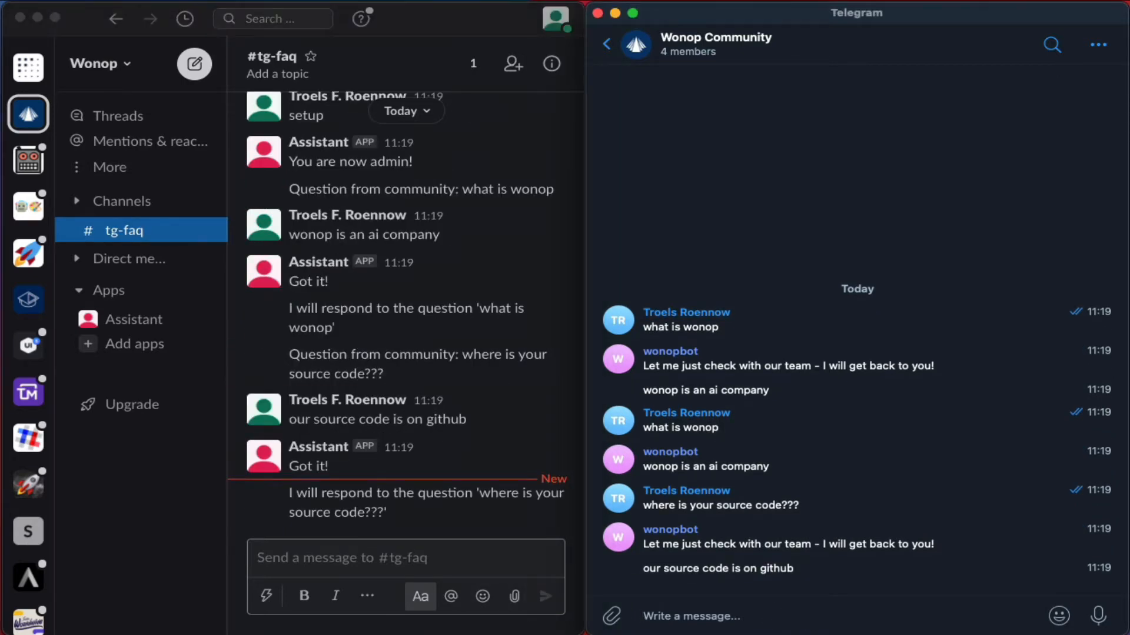
type("WHere's")
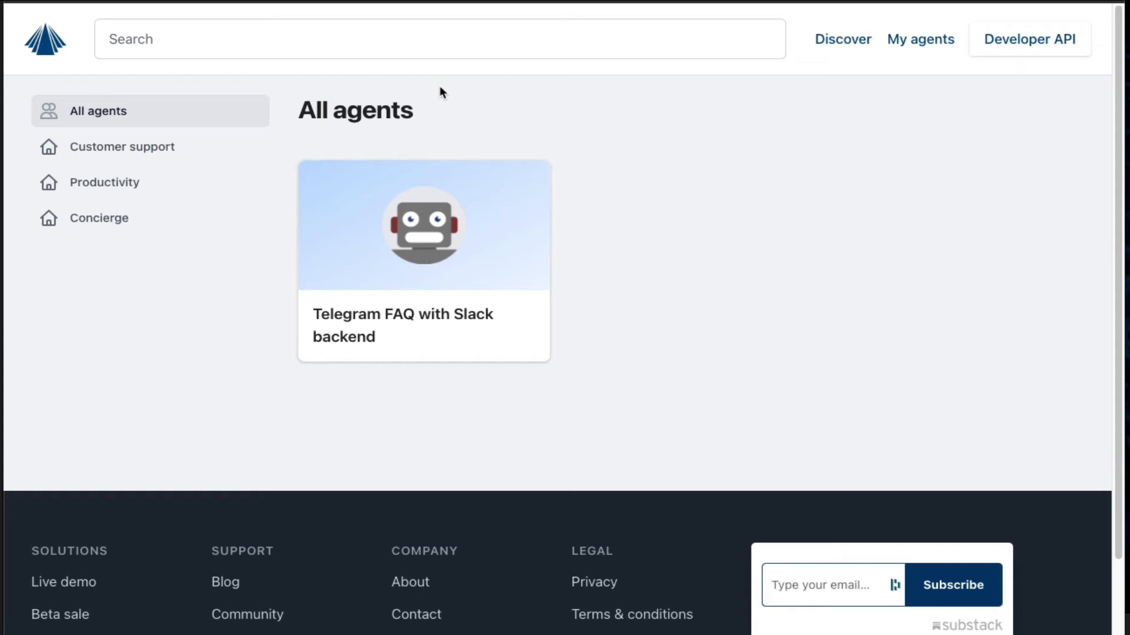
mouse_move(406, 329)
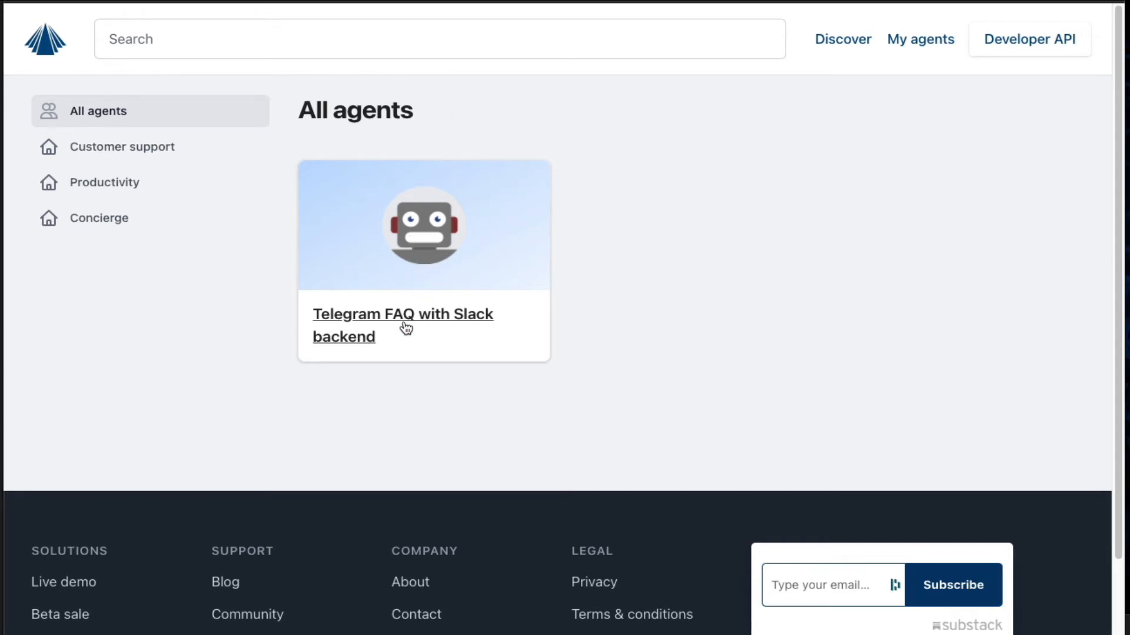
- Start installing the 'Telegram FAQ with Slack backend' agent from All agents
left_click(402, 314)
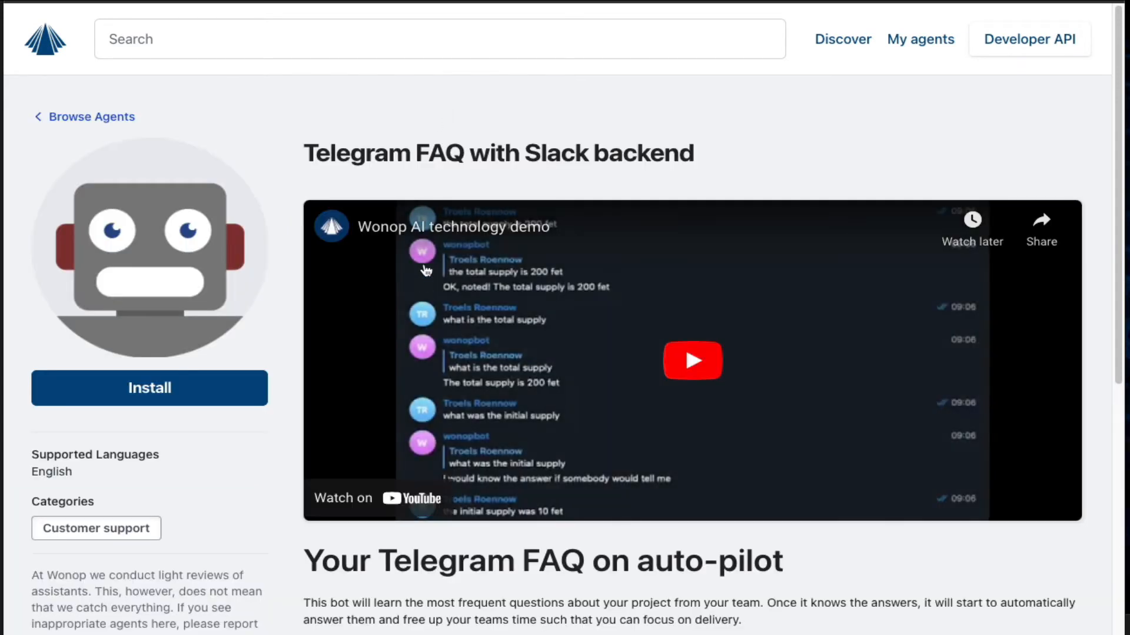
left_click(150, 388)
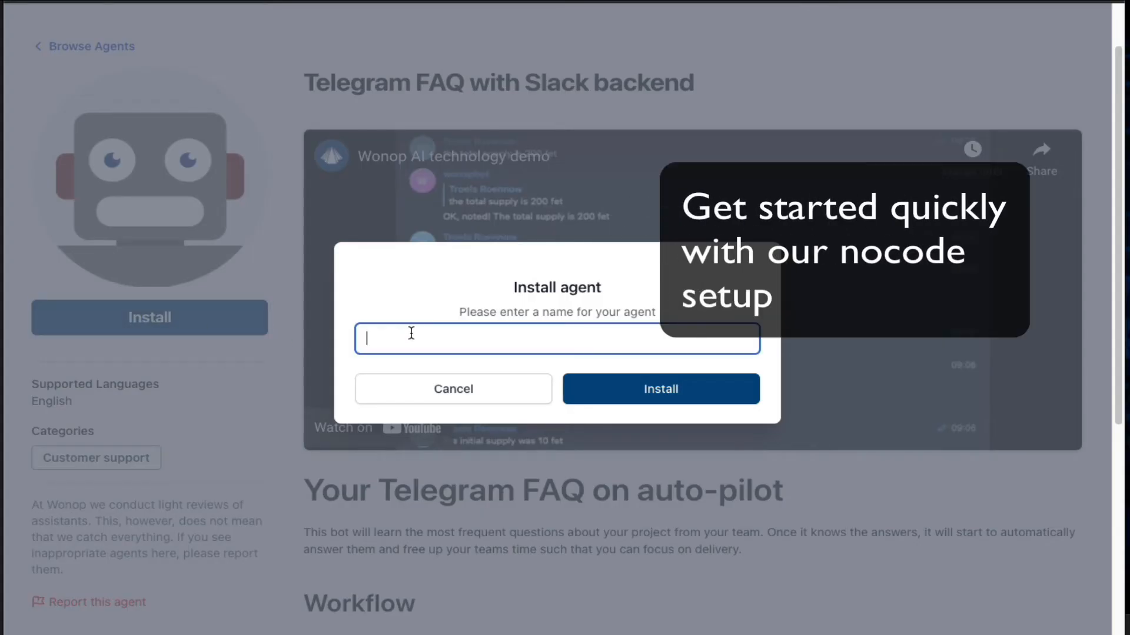
- Install the agent as 'My FAQ Agent' and begin its Slack configuration
type("My FAQ")
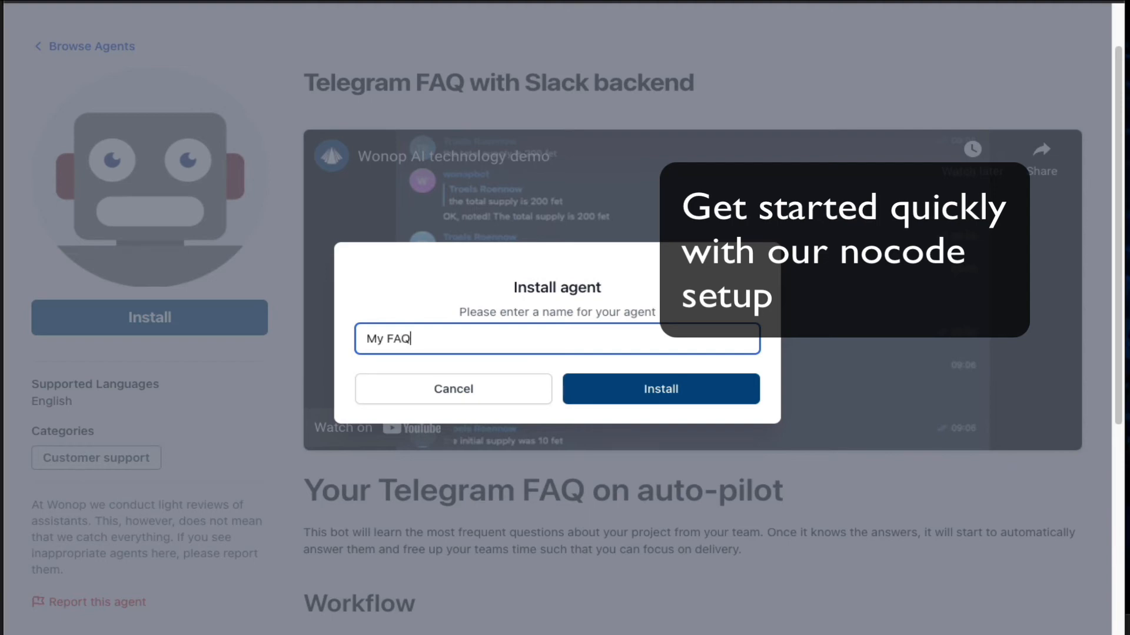
type("Agent")
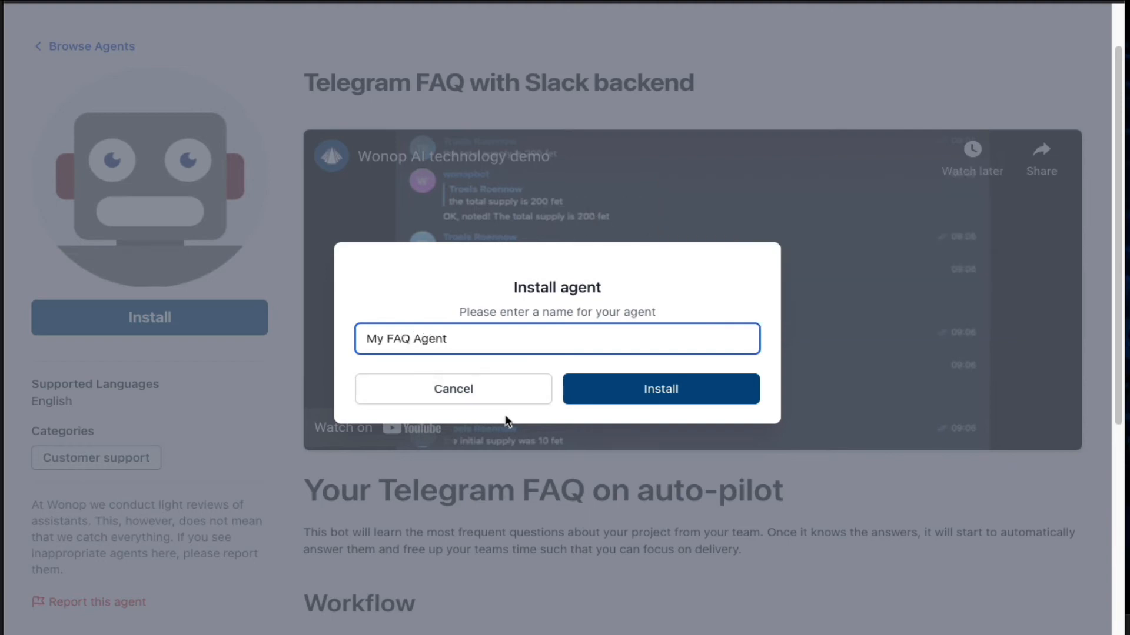
left_click(659, 388)
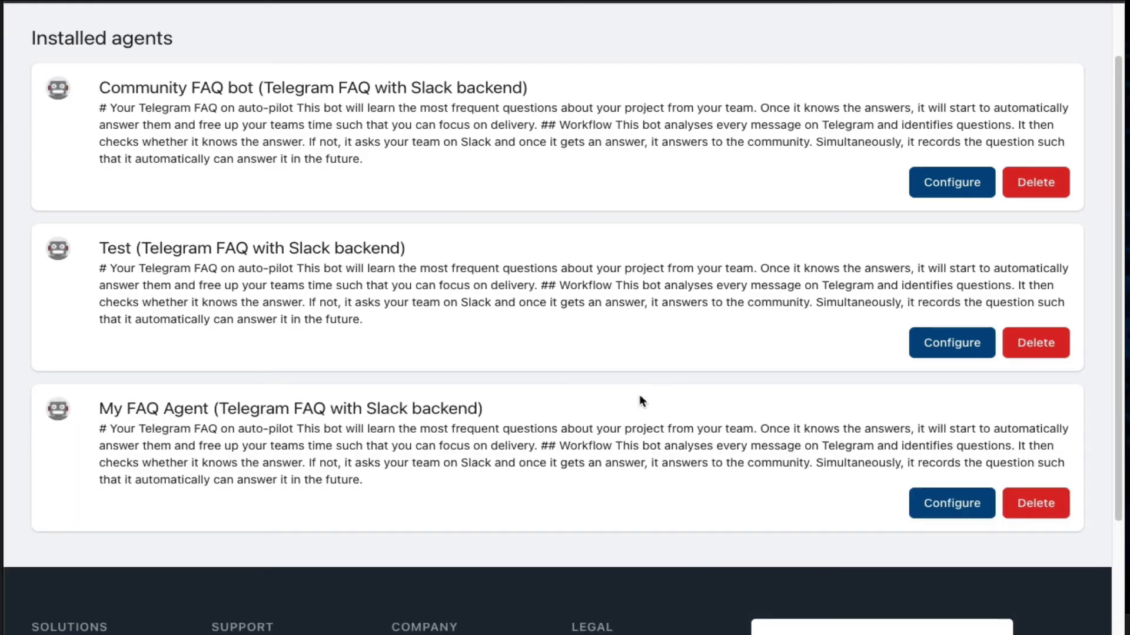
mouse_move(404, 418)
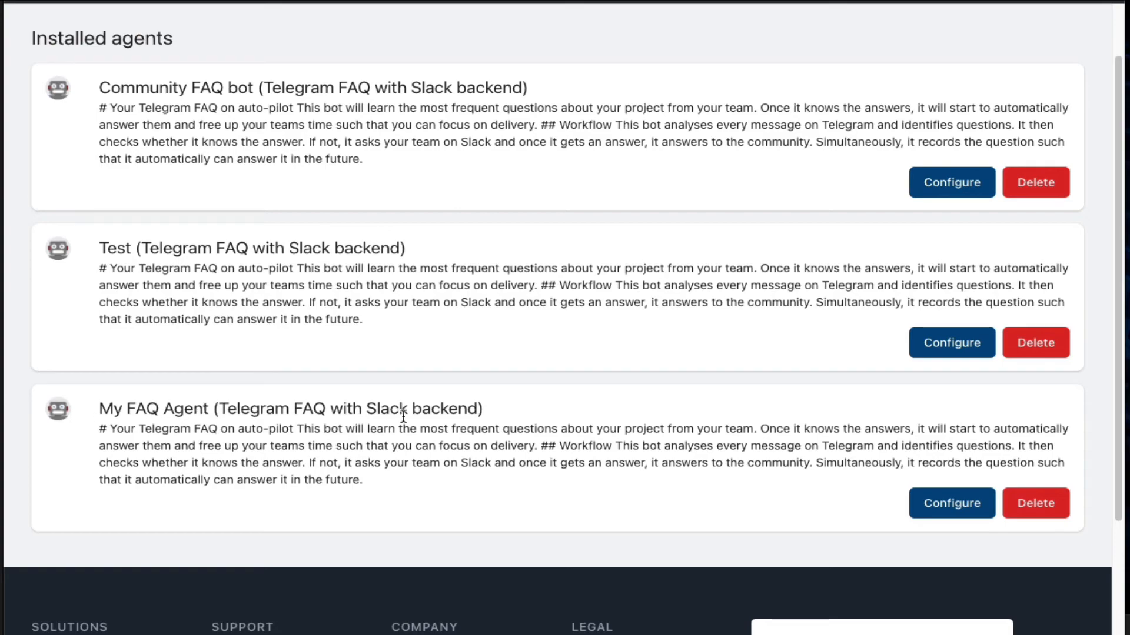
left_click(951, 503)
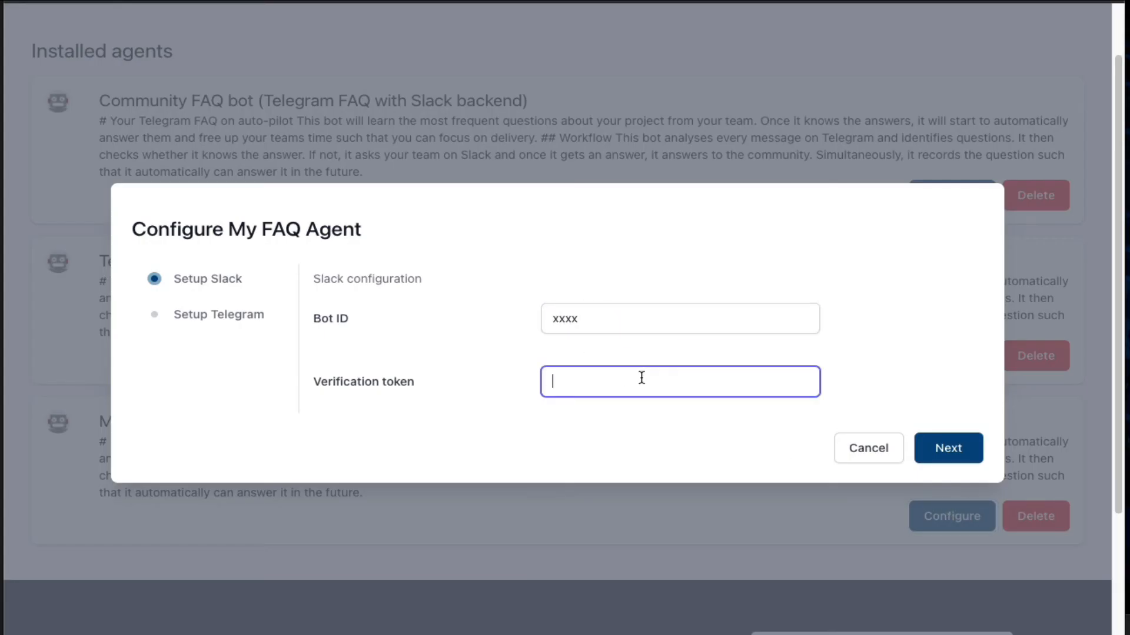
- Finish Slack setup and enter 'xxx' as the Telegram API Key
left_click(949, 448)
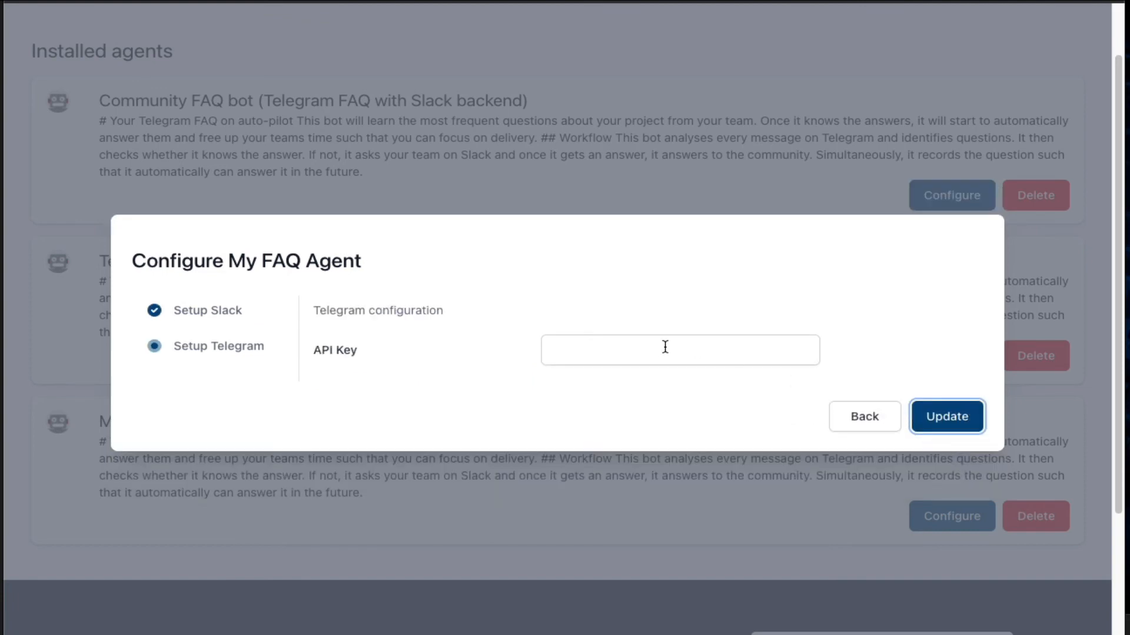
type("xxx")
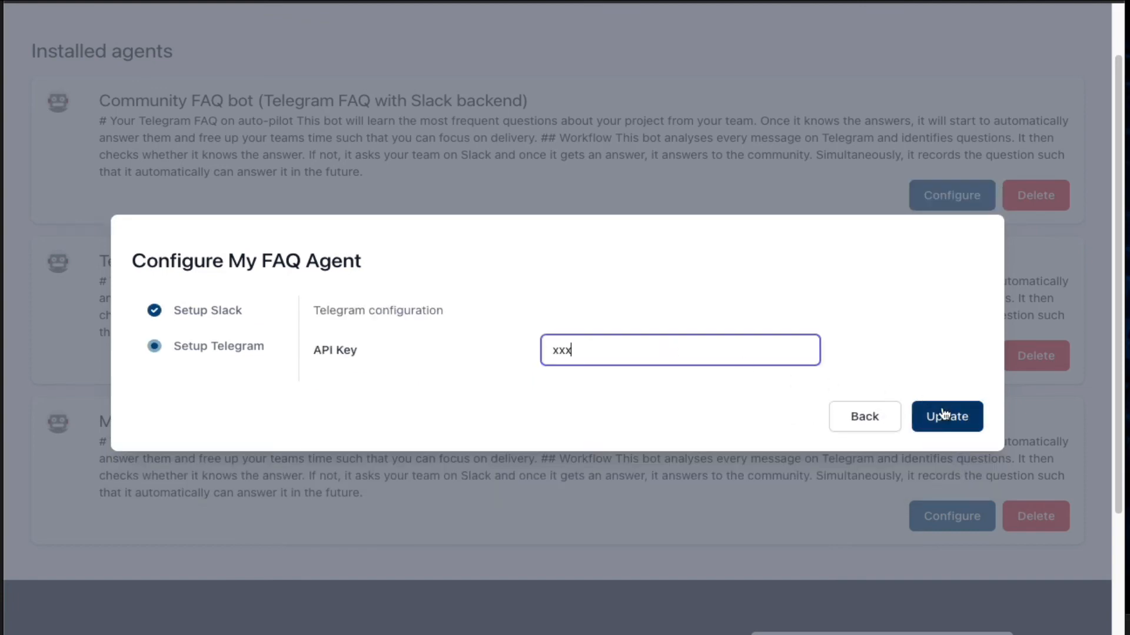